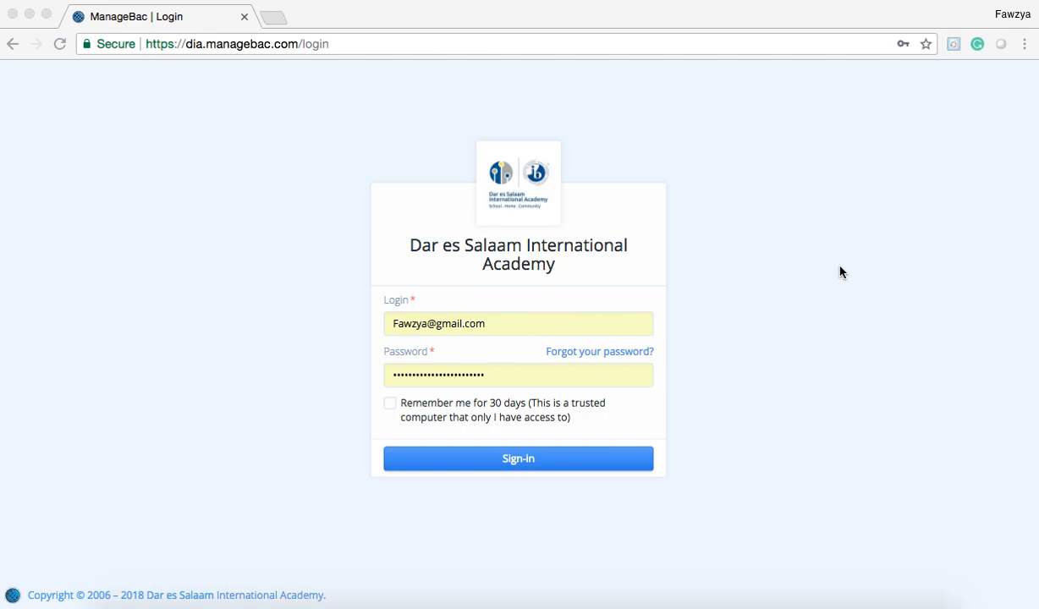
mouse_move(537, 252)
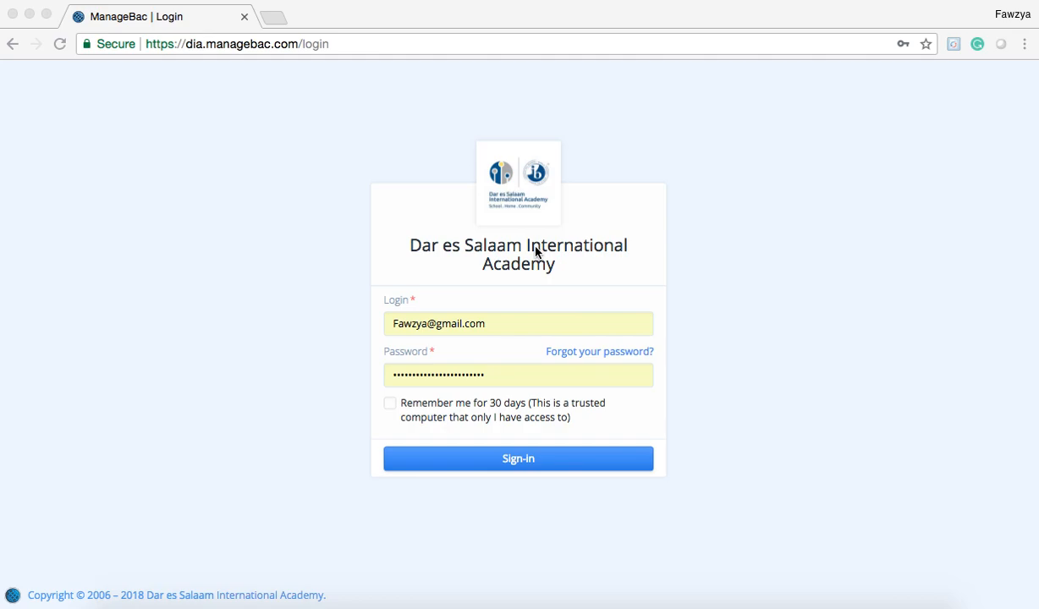
mouse_move(303, 102)
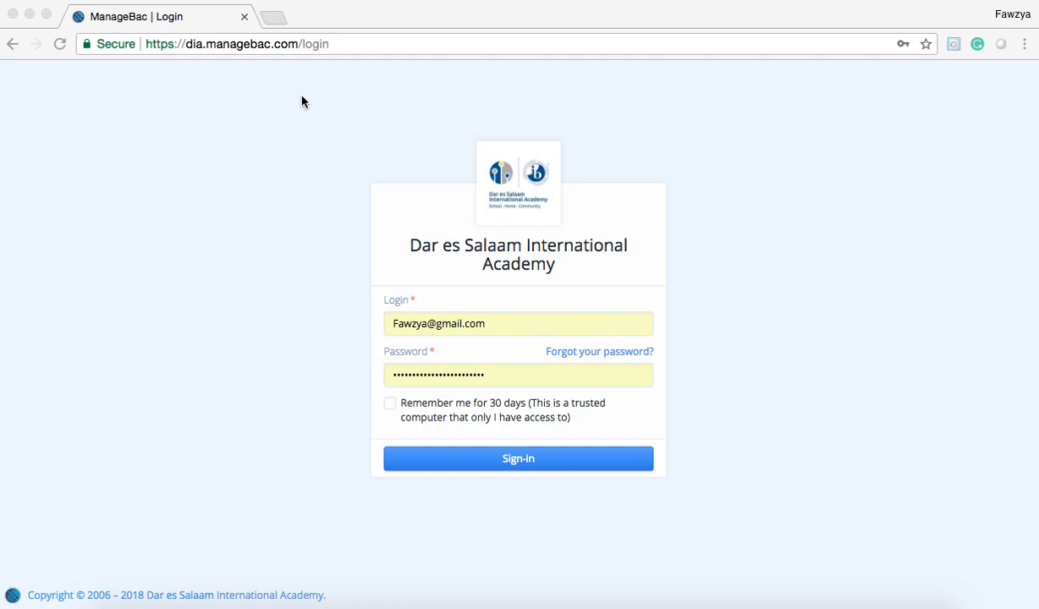
mouse_move(195, 66)
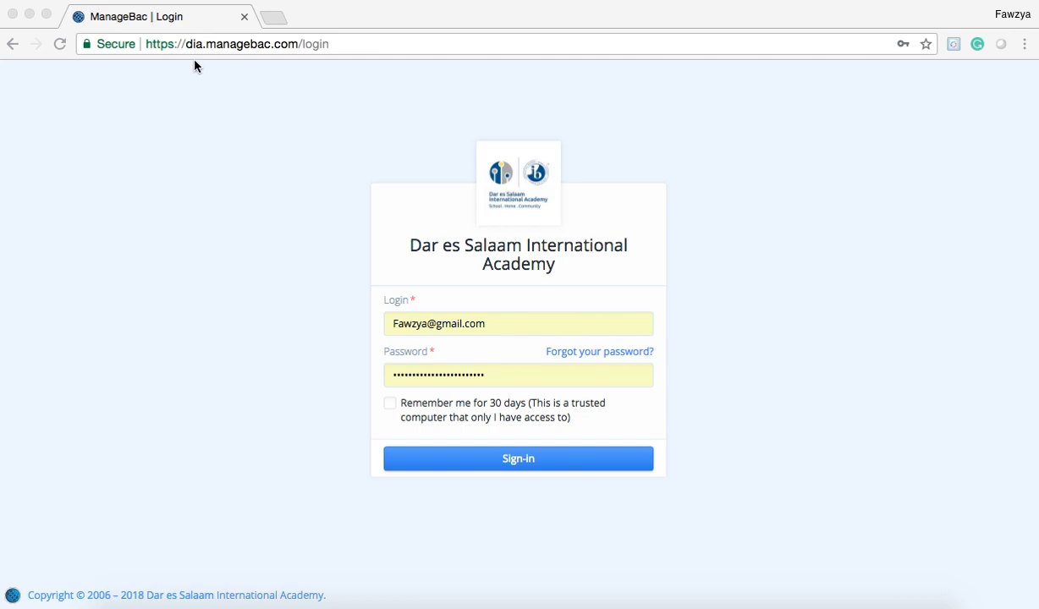
mouse_move(359, 64)
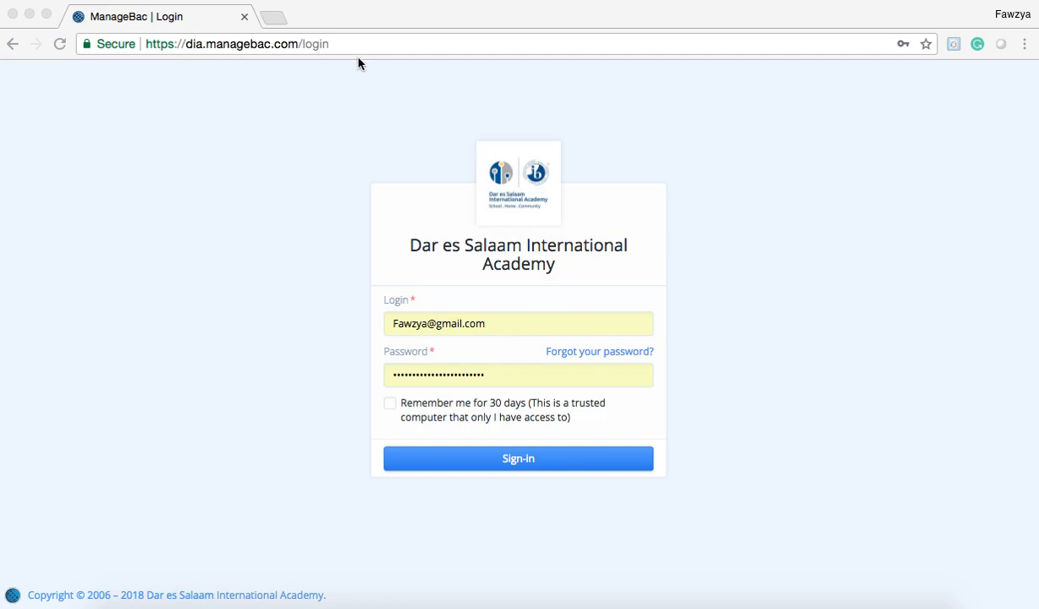
mouse_move(366, 340)
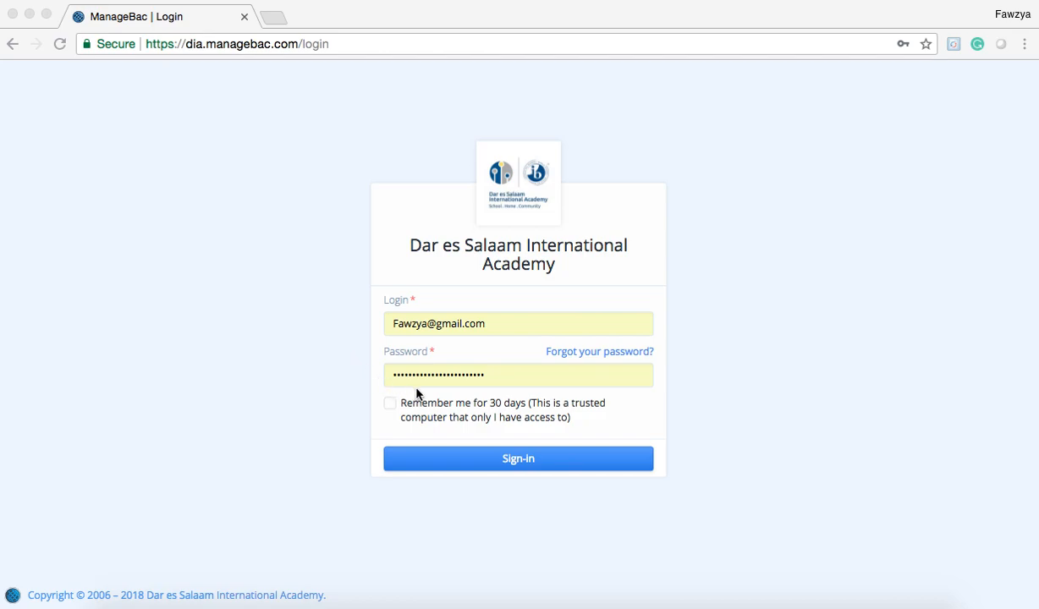
mouse_move(449, 398)
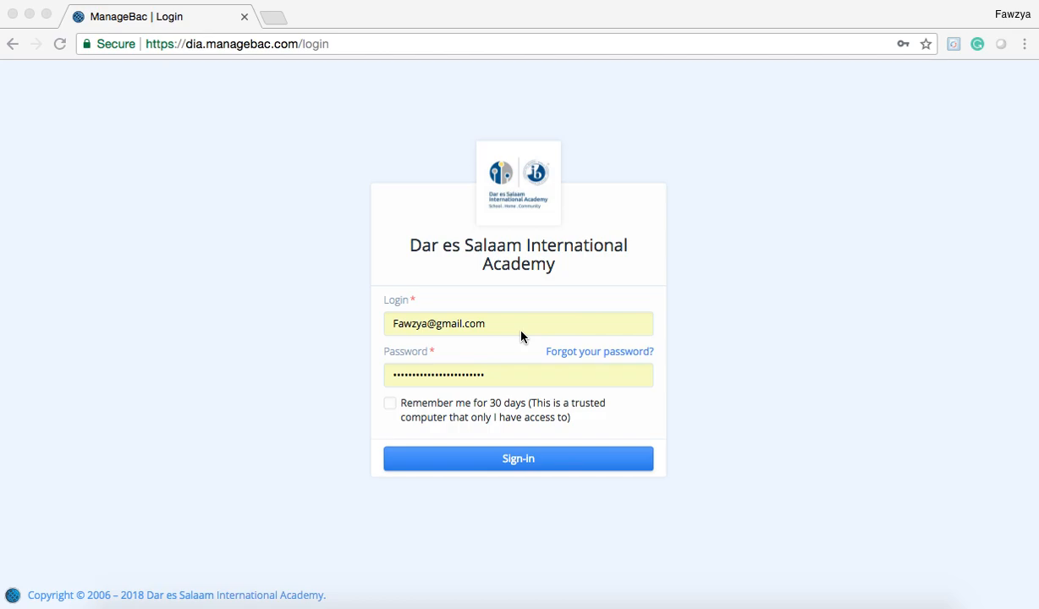
mouse_move(511, 488)
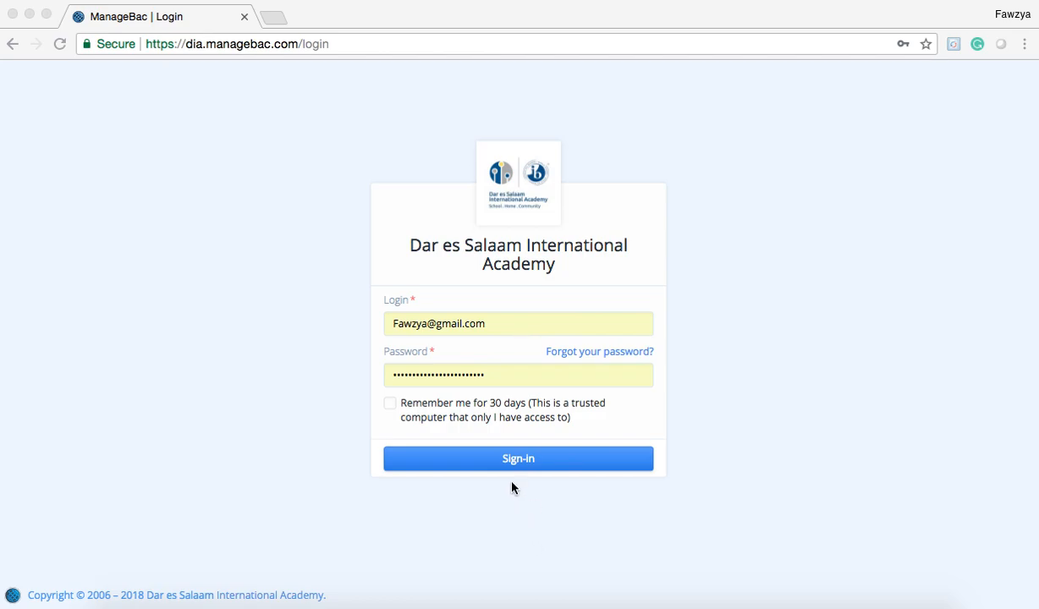
- Submit the parent login and wait for the child's overview dashboard to load
click(518, 458)
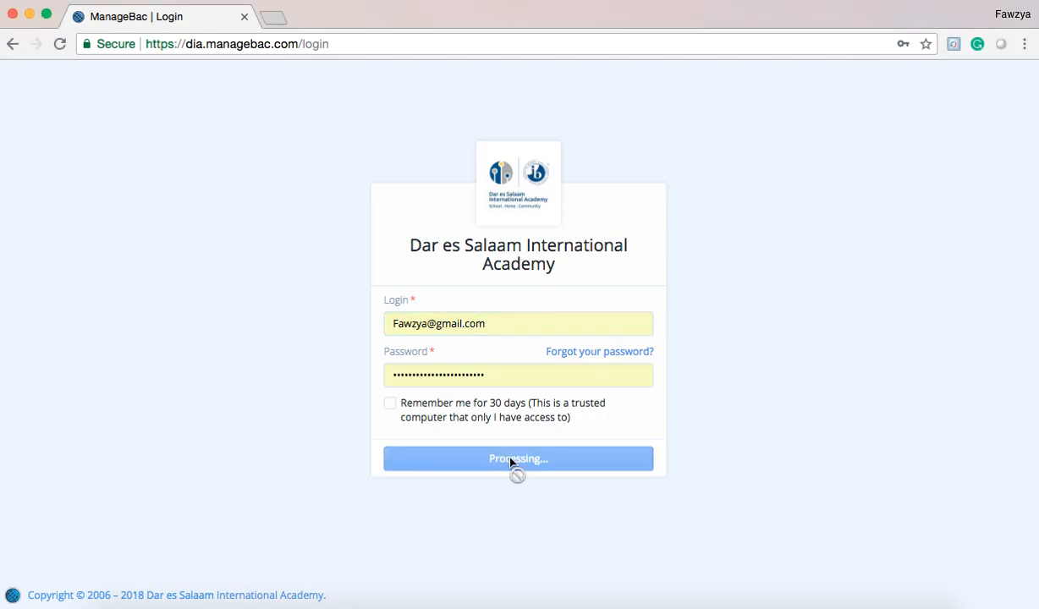
click(517, 459)
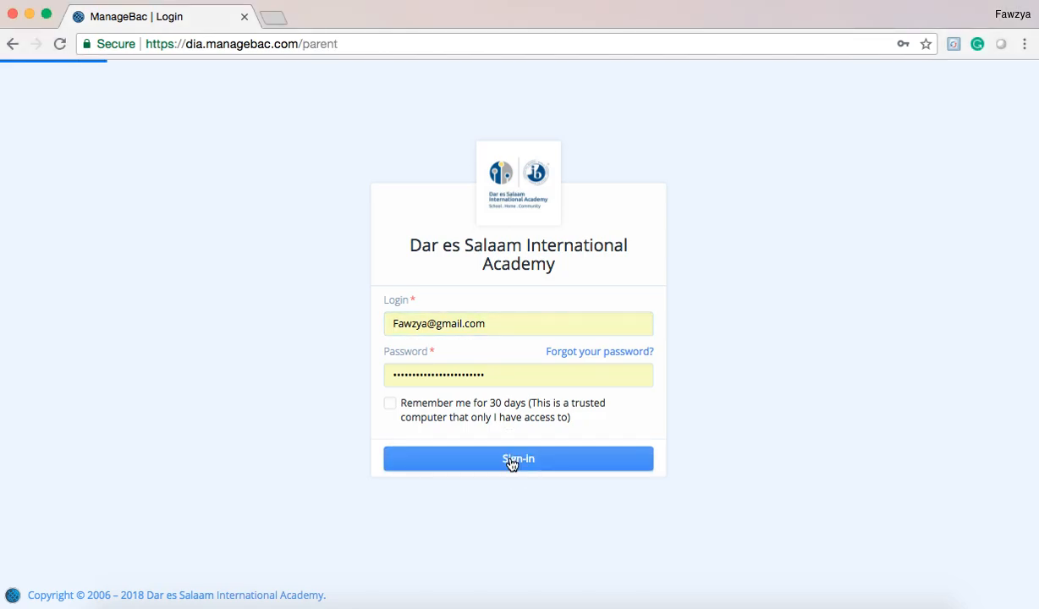
click(517, 459)
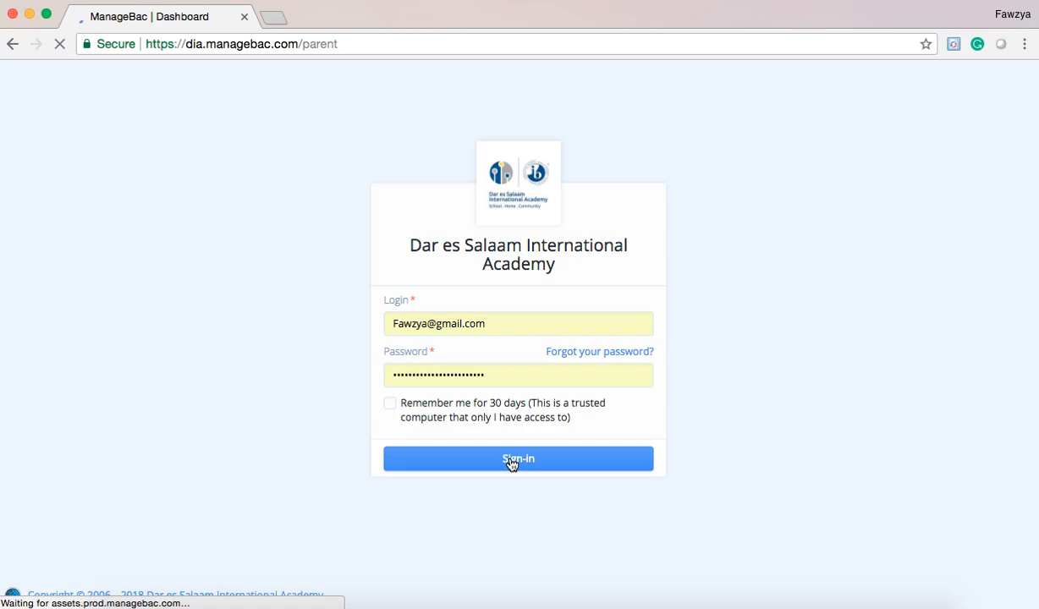
click(518, 457)
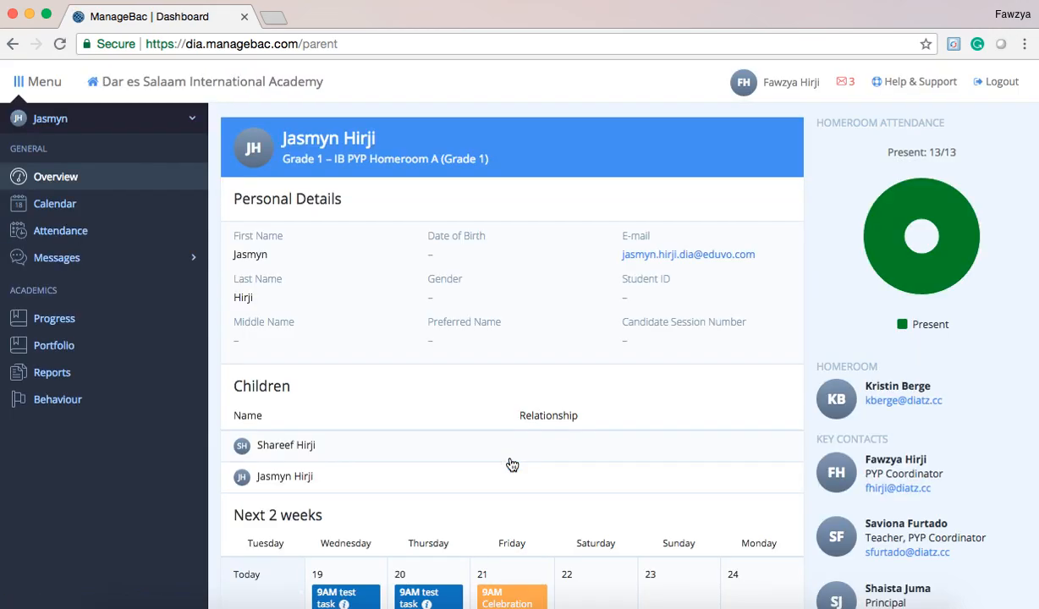
mouse_move(449, 383)
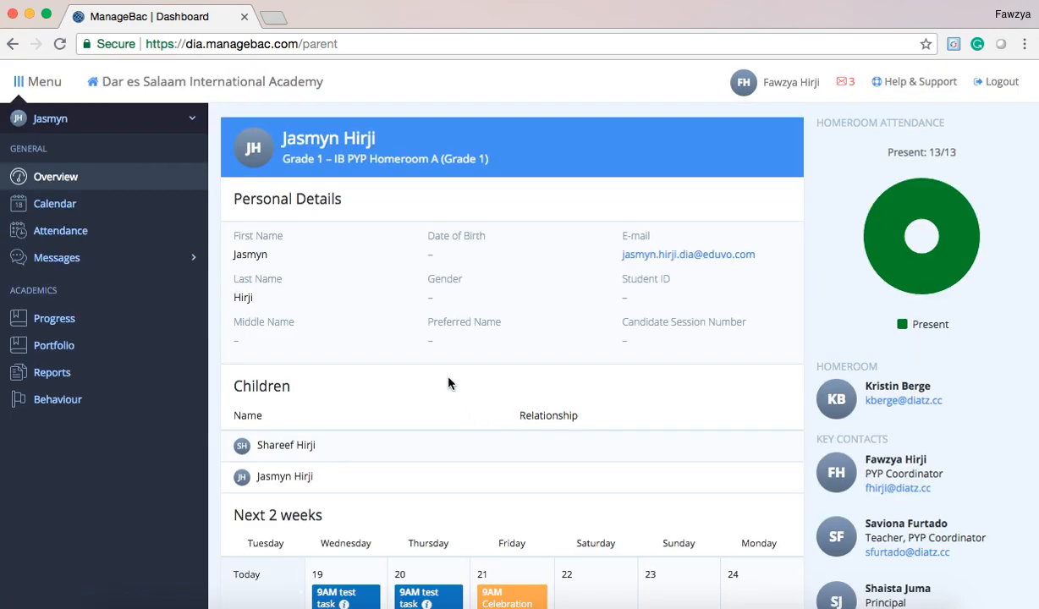
mouse_move(769, 297)
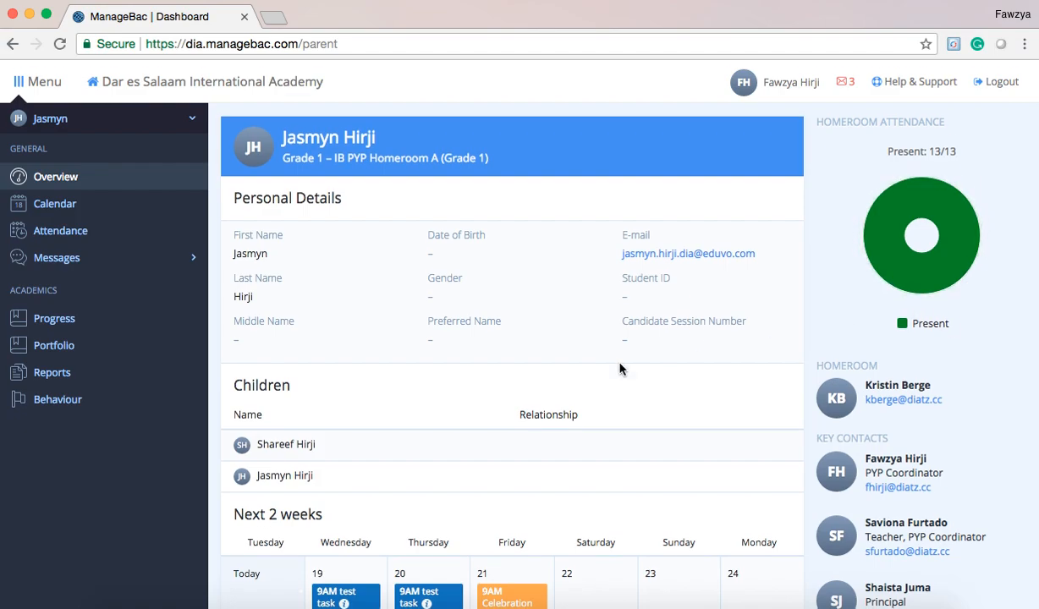
- Browse the Overview's Next 2 weeks, upcoming events, deadlines and key staff, then open Calendar
scroll(down, 3)
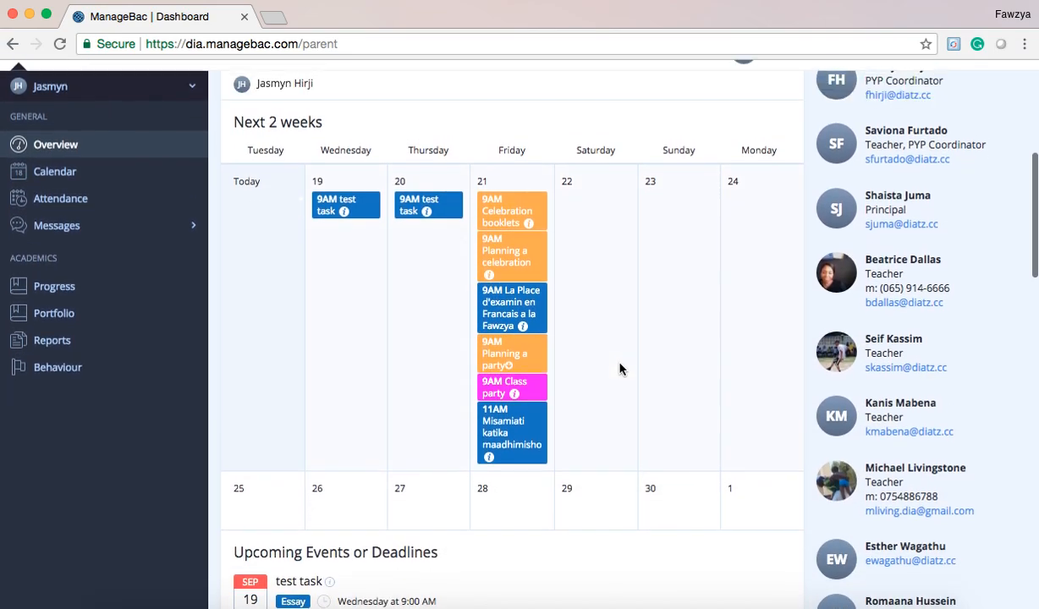
scroll(down, 3)
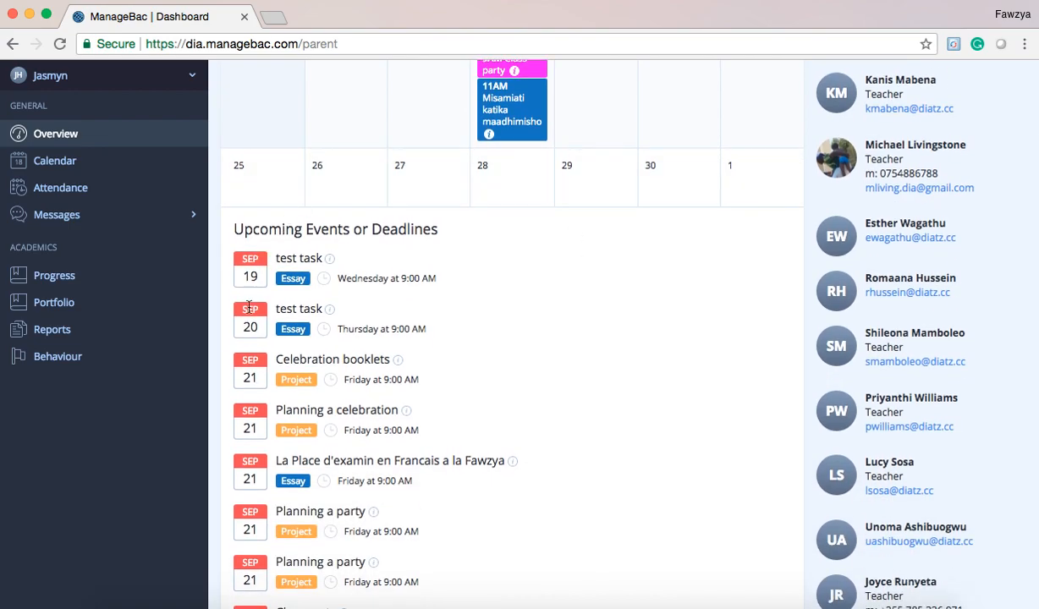
scroll(down, 3)
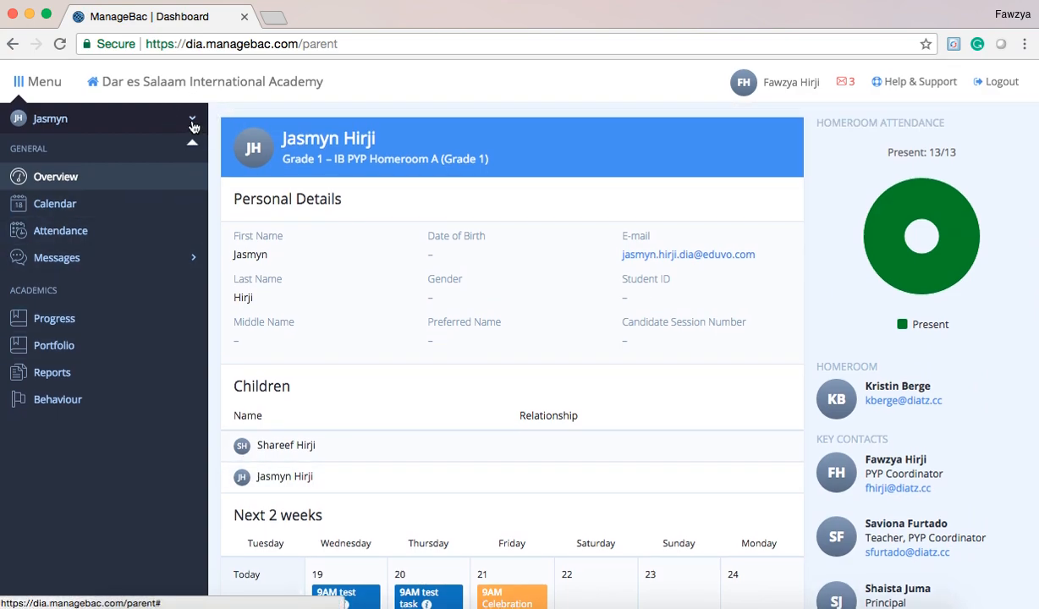
click(192, 118)
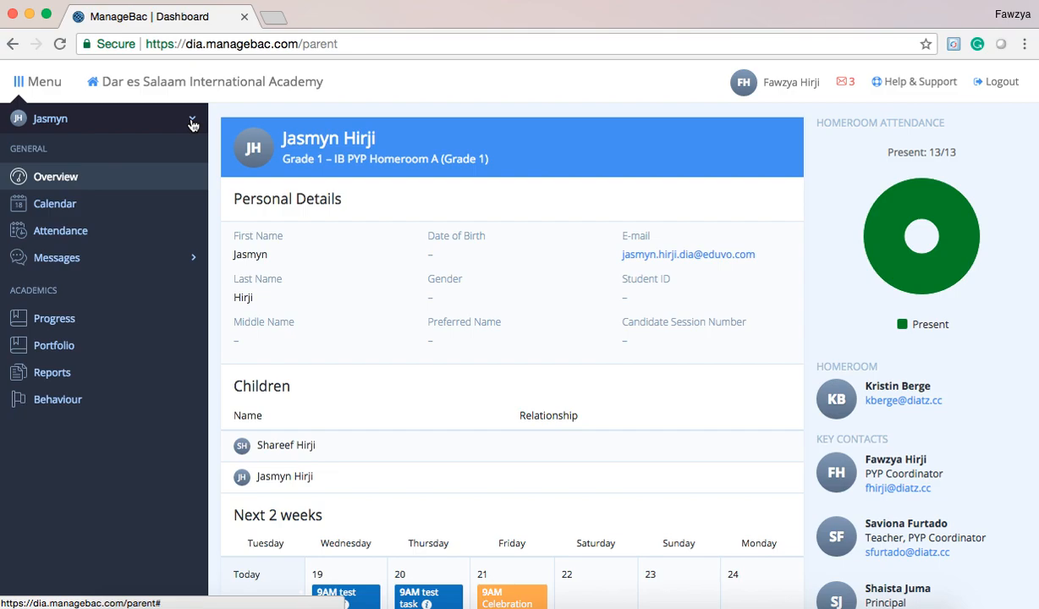
scroll(down, 3)
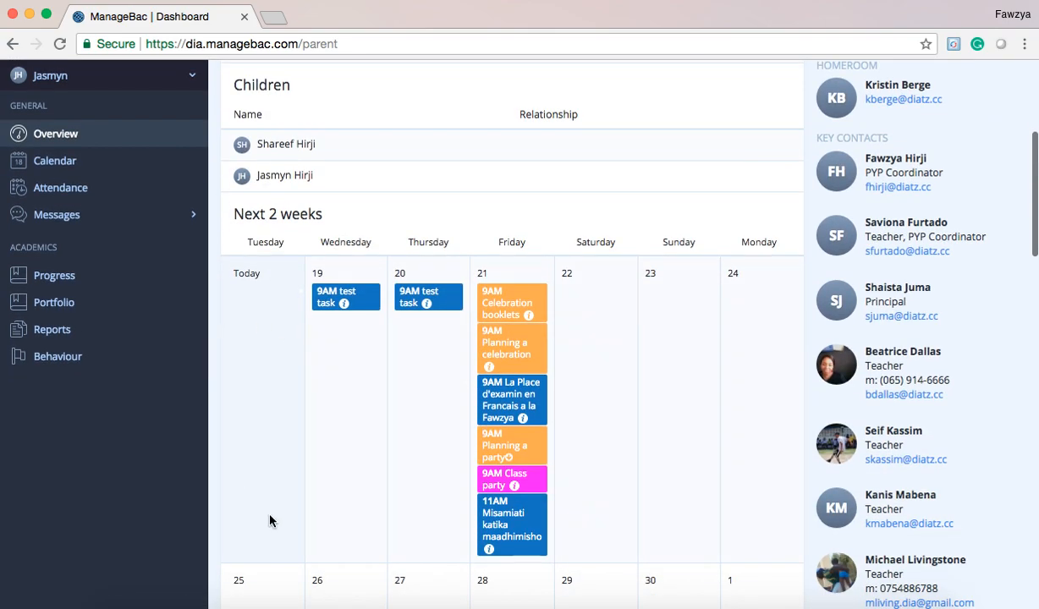
click(54, 160)
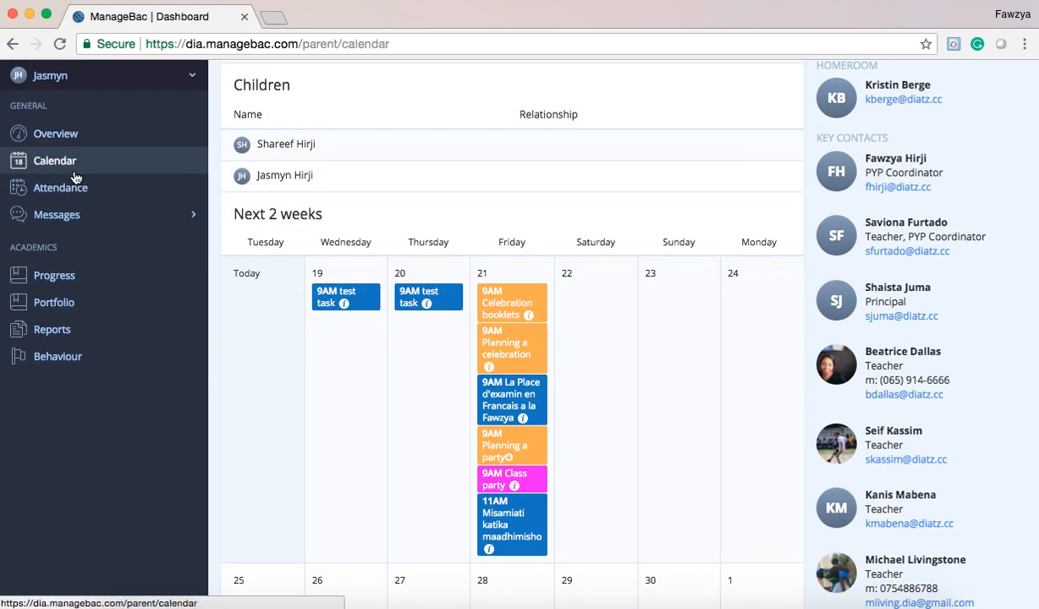
- Browse the September 2018 calendar, then move to the Attendance page under General
click(54, 160)
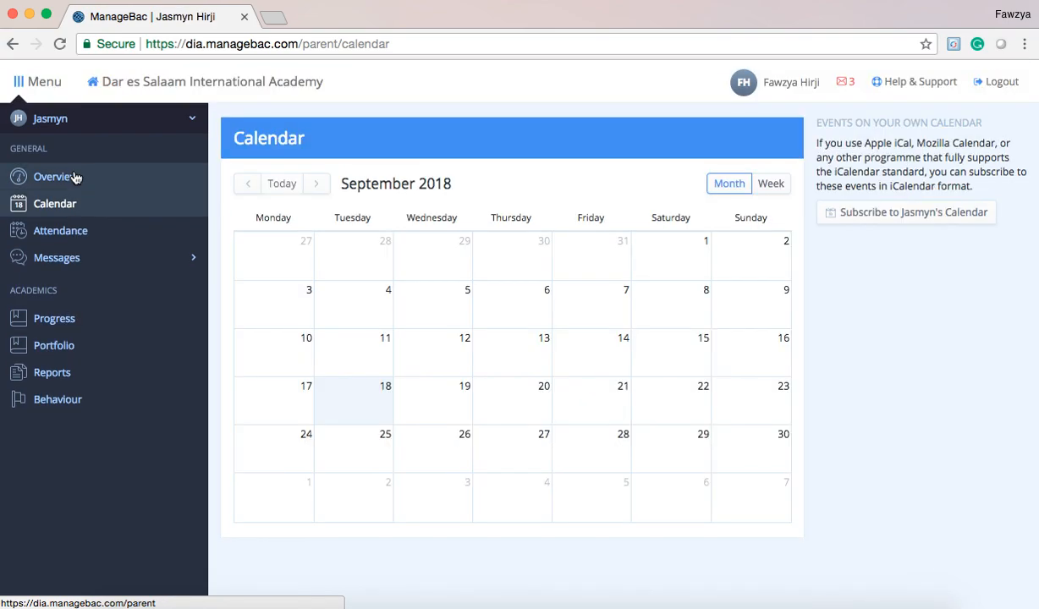
click(54, 203)
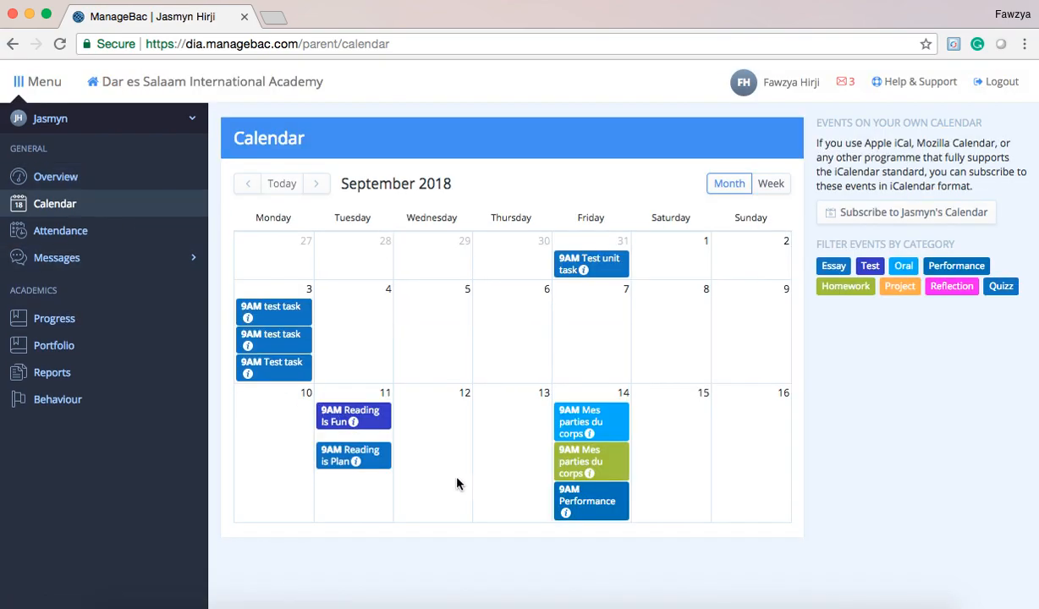
scroll(down, 3)
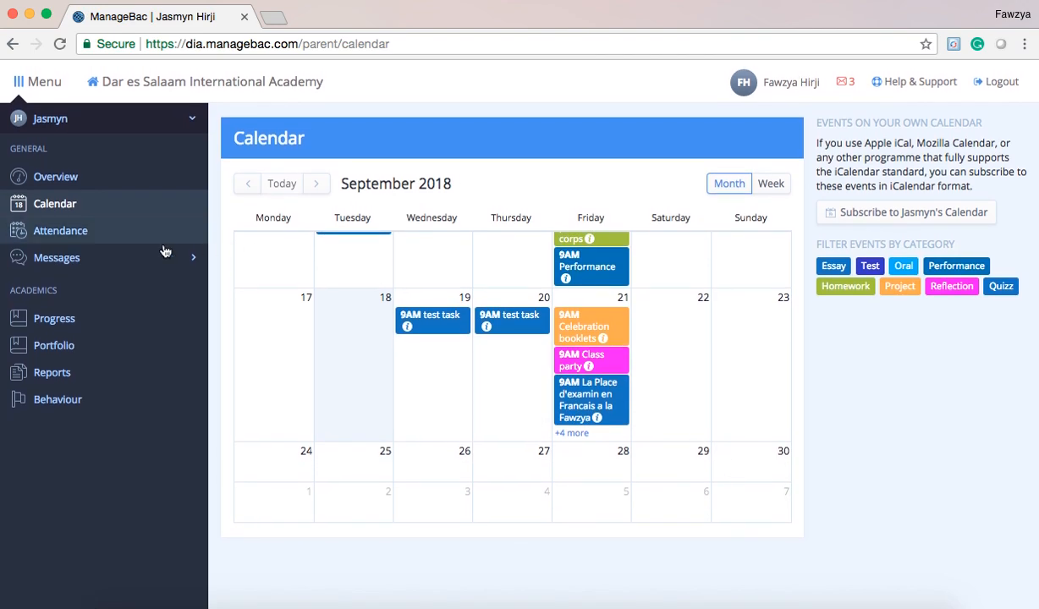
click(61, 230)
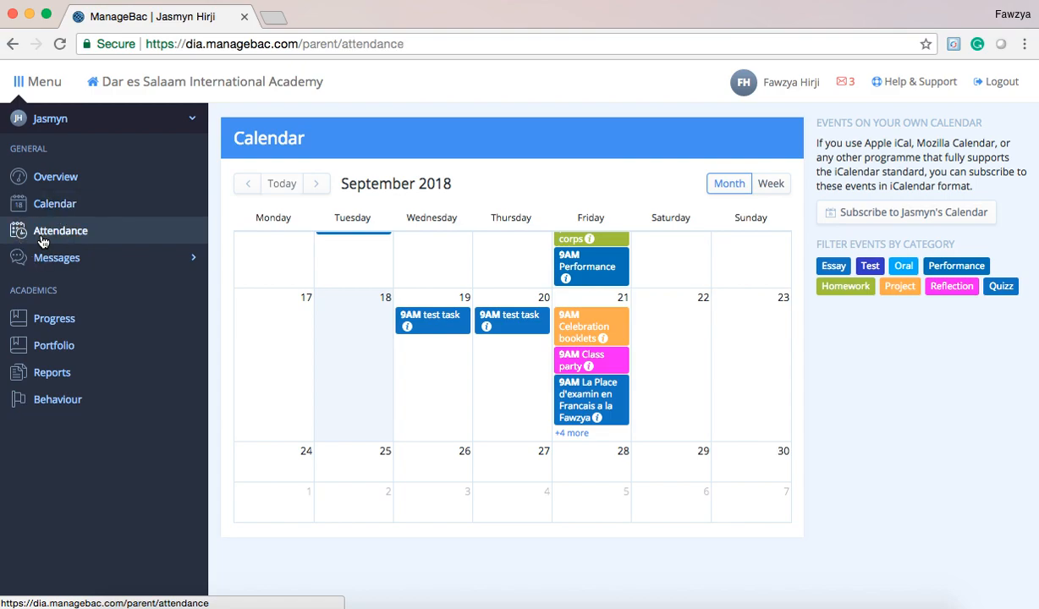
- View Homeroom attendance for Tuesday, September 18, 2018, then go to Progress
click(60, 230)
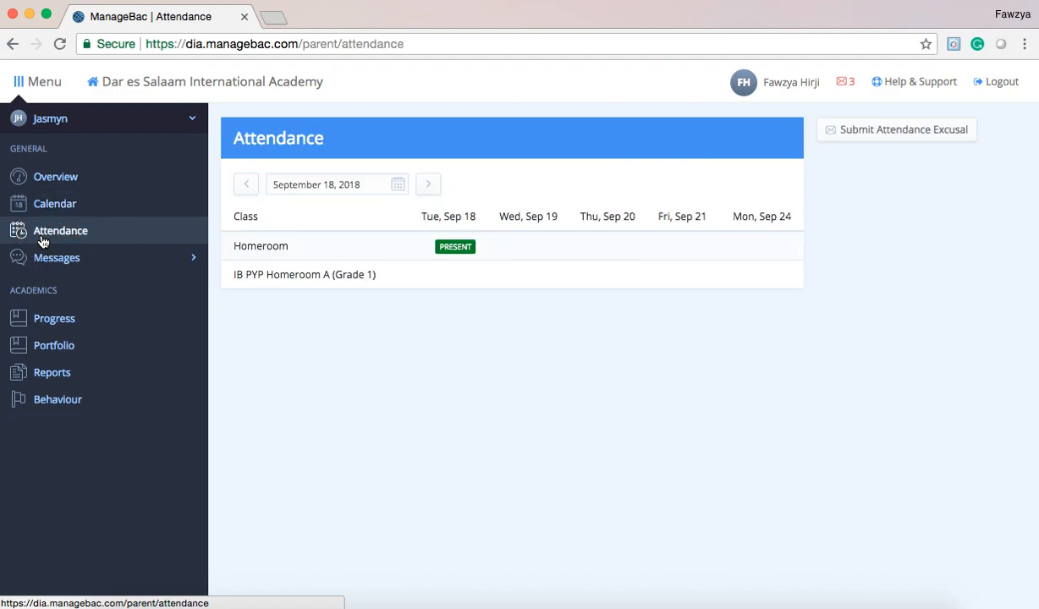
mouse_move(260, 242)
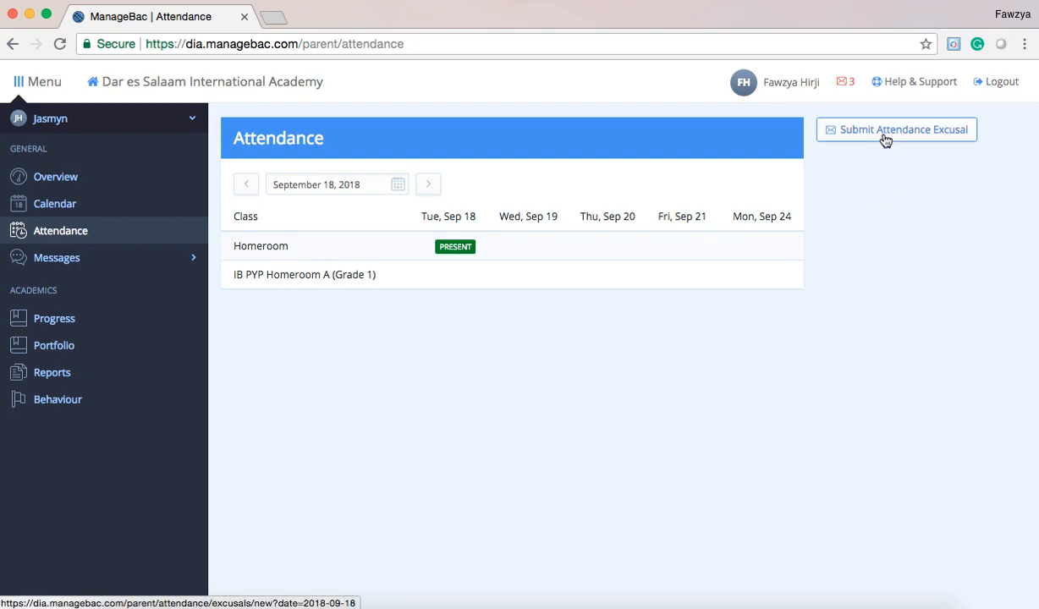
mouse_move(747, 316)
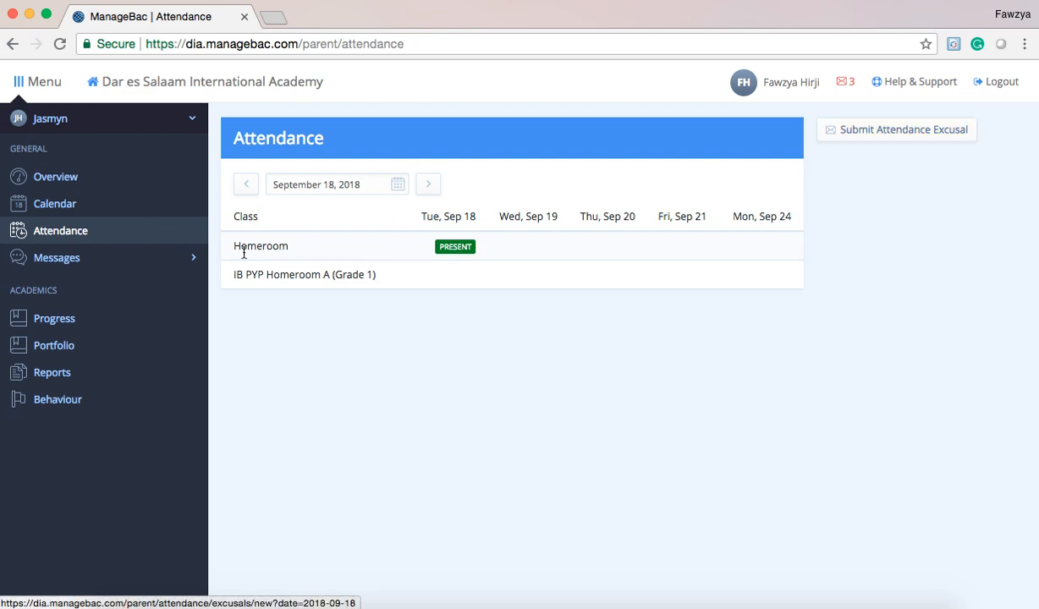
mouse_move(54, 318)
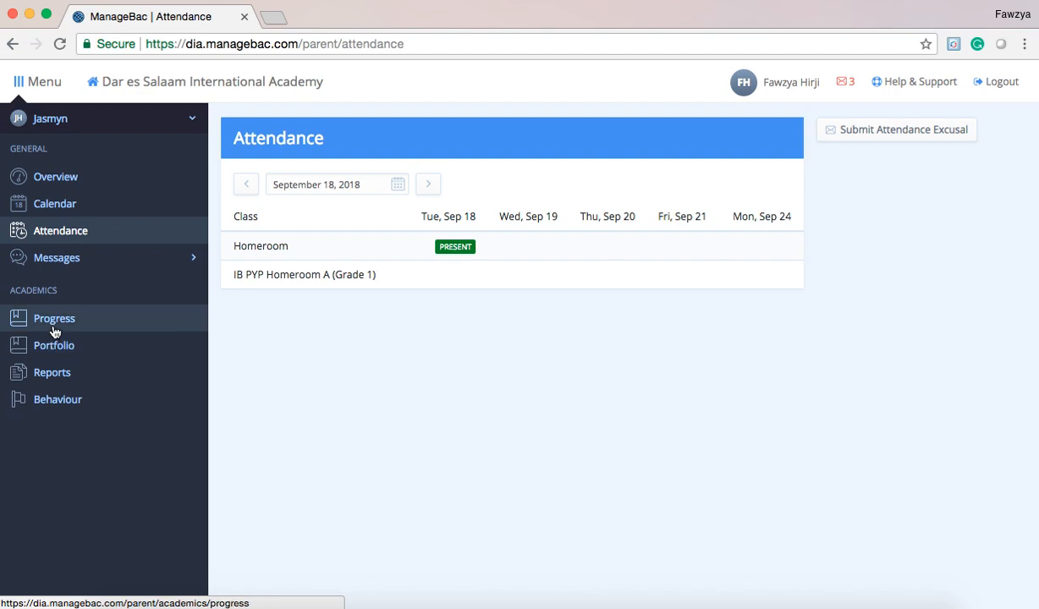
click(54, 318)
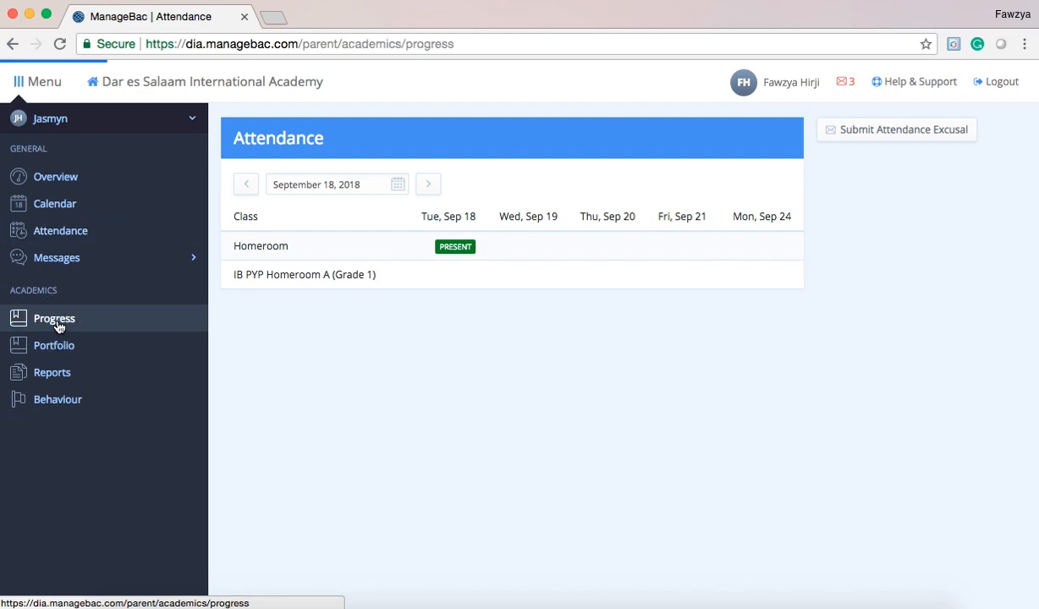
- Load the Progress overview and open the IB PYP Homeroom A (Grade 1) class
click(54, 318)
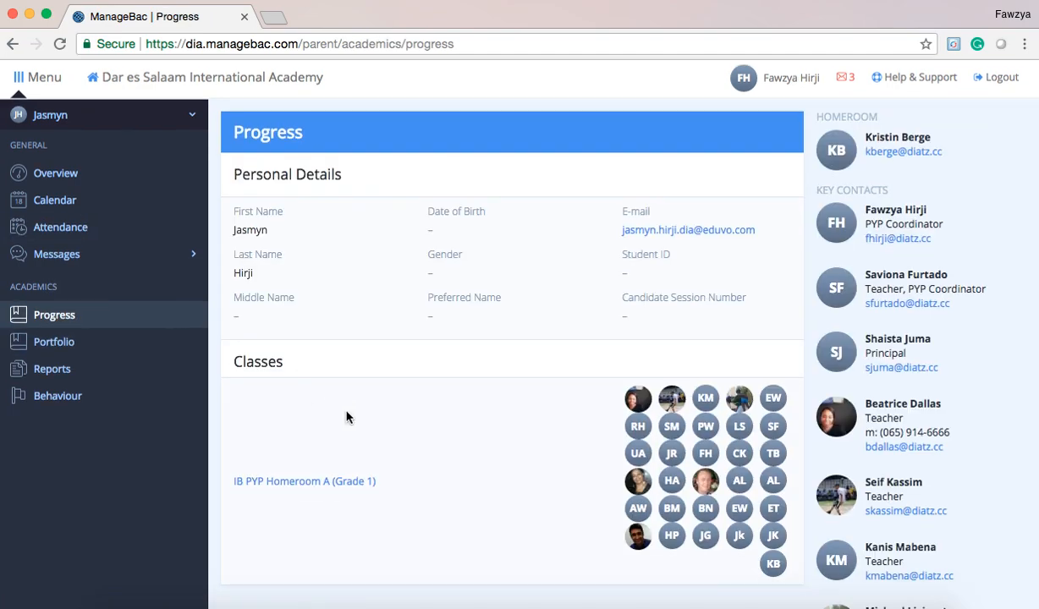
scroll(down, 3)
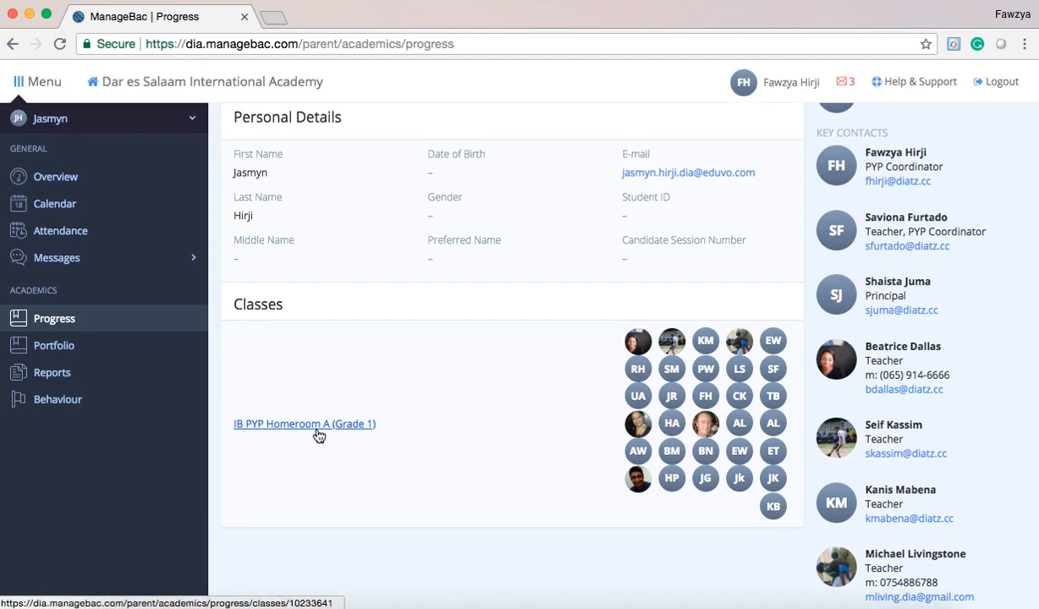
click(304, 424)
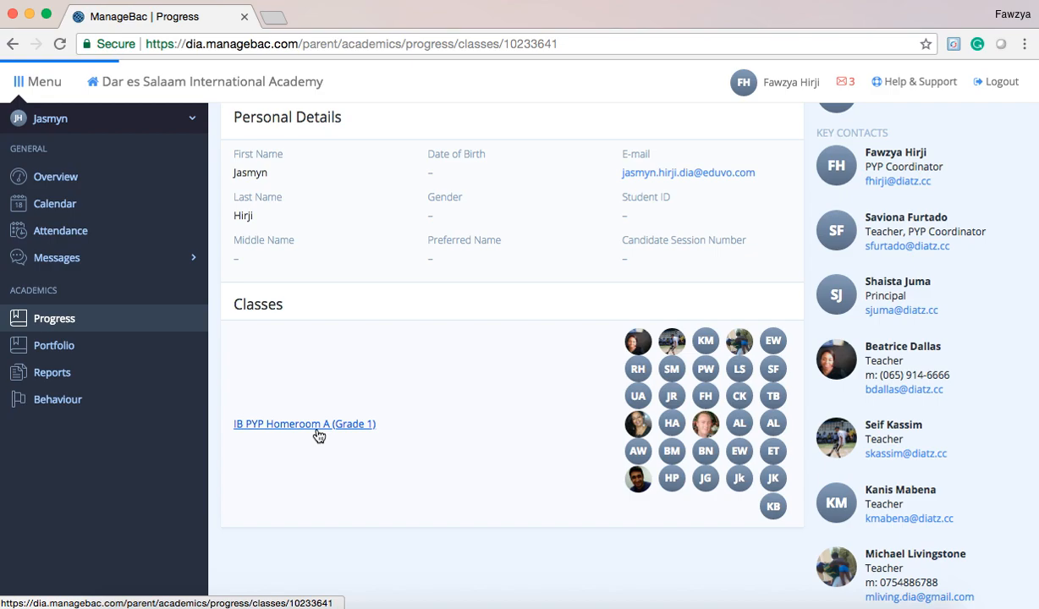
- Scroll the Homeroom A Term 1 tasks and attachments down to Units, then go to Reports
click(303, 424)
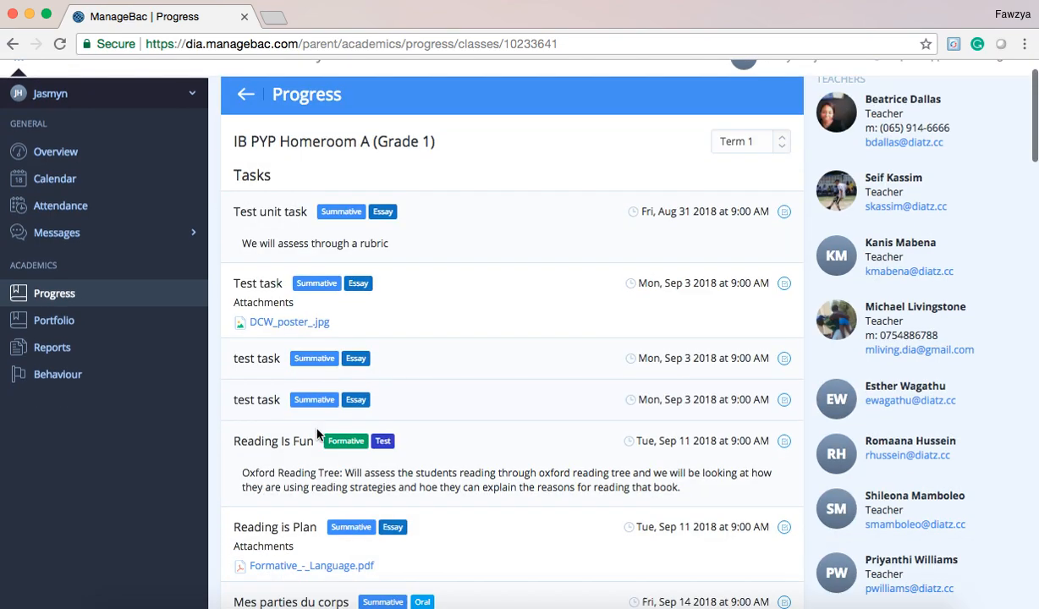
scroll(down, 3)
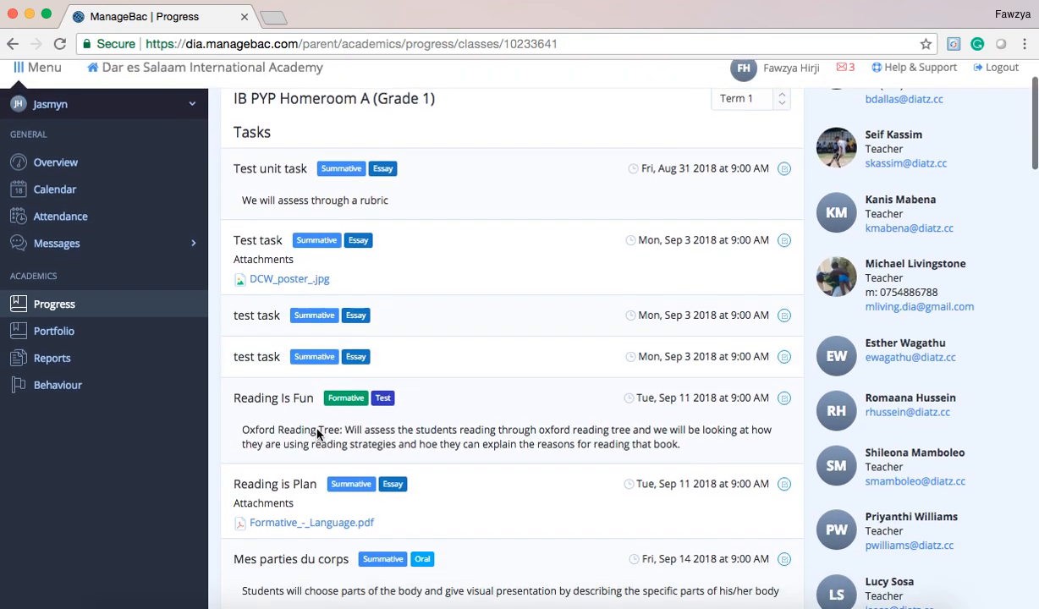
scroll(down, 3)
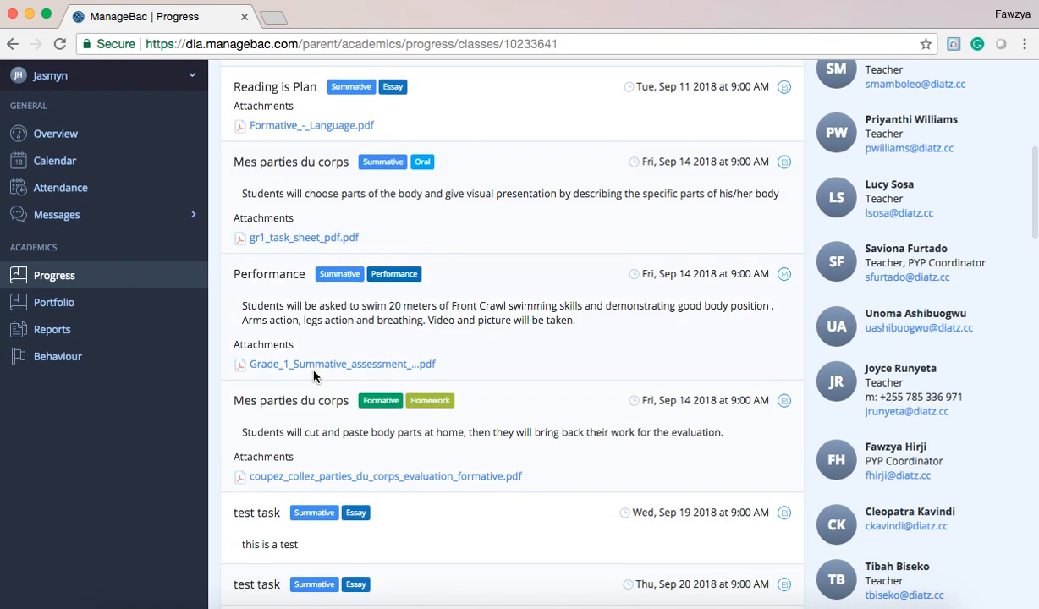
scroll(down, 3)
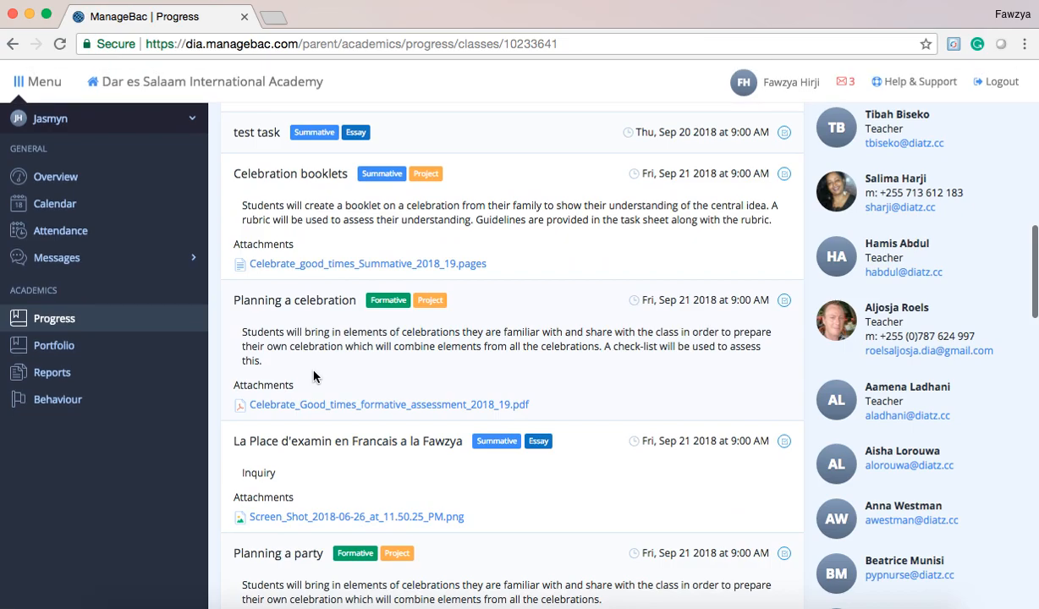
scroll(down, 3)
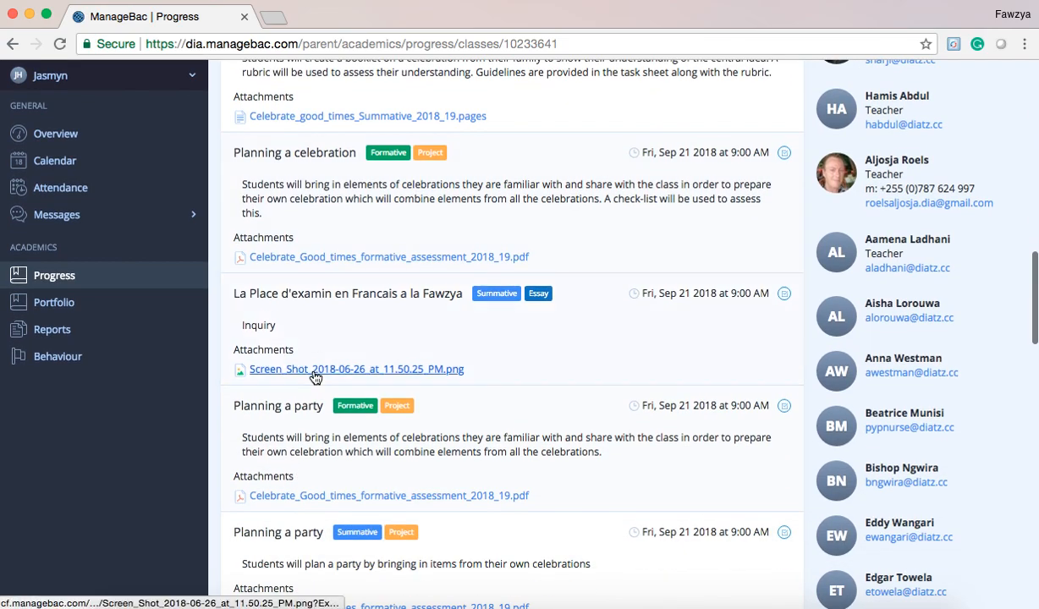
scroll(down, 3)
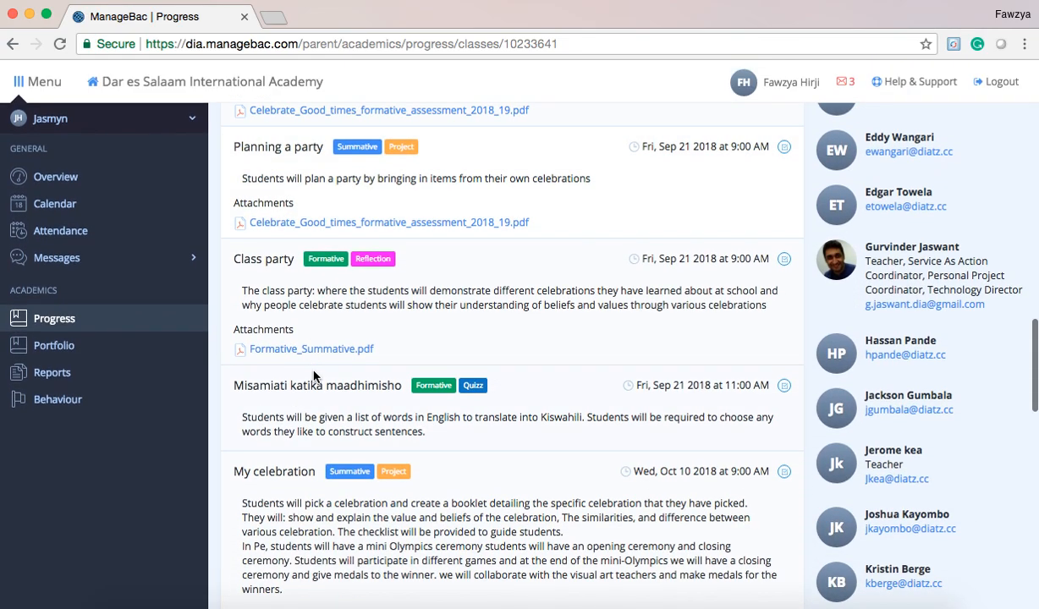
scroll(down, 3)
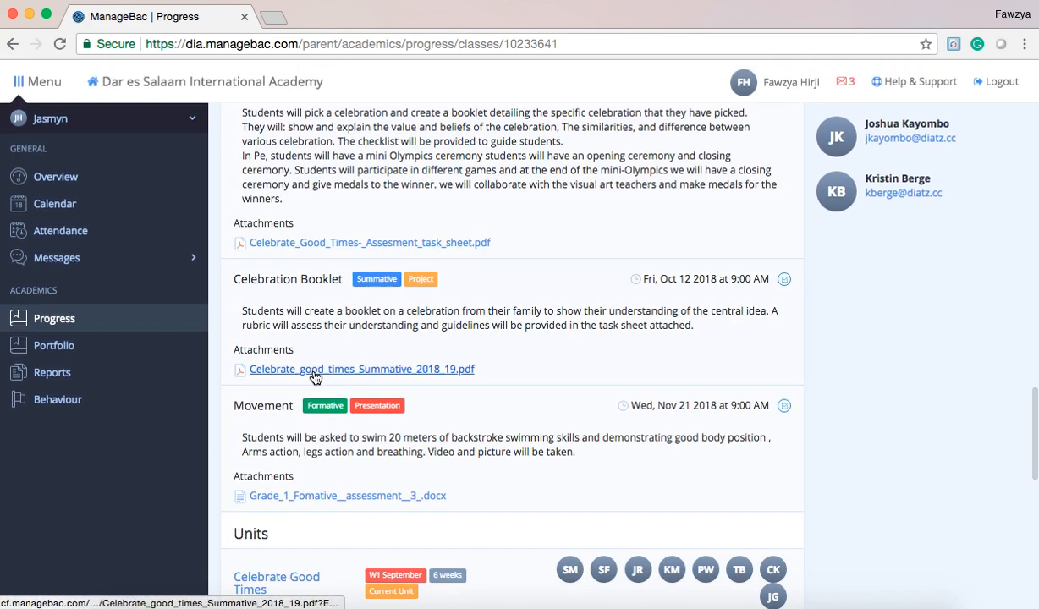
scroll(down, 3)
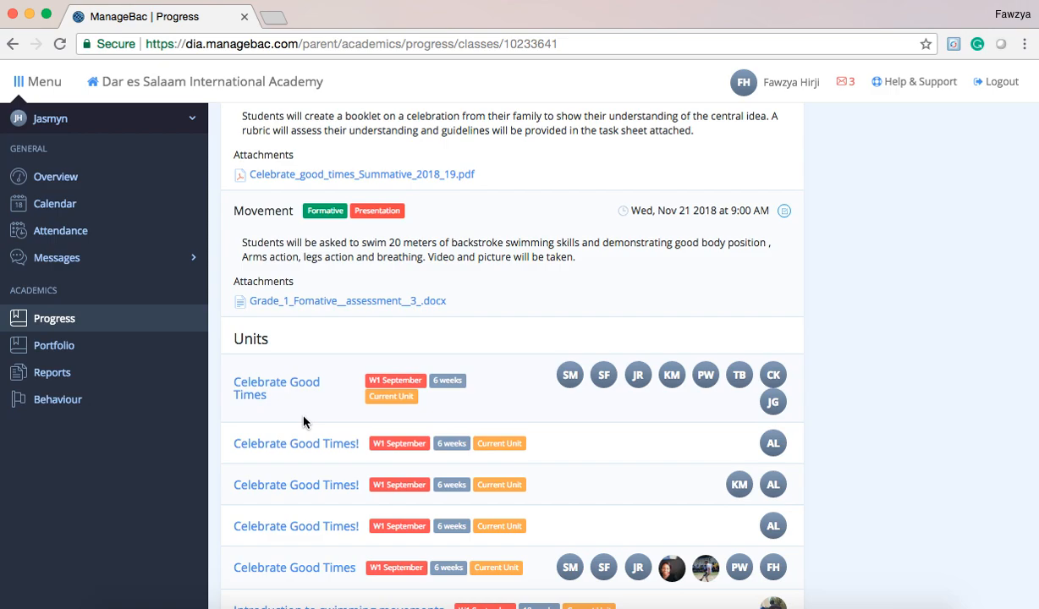
click(52, 372)
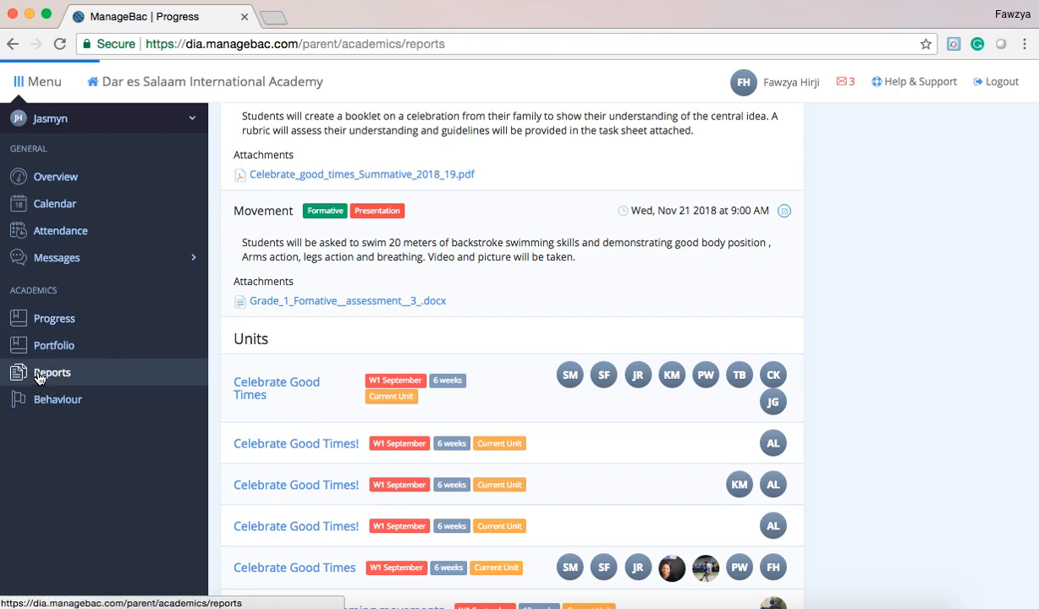
- List the Terms 1–3 report PDFs for September 2017 – June 2018
click(52, 372)
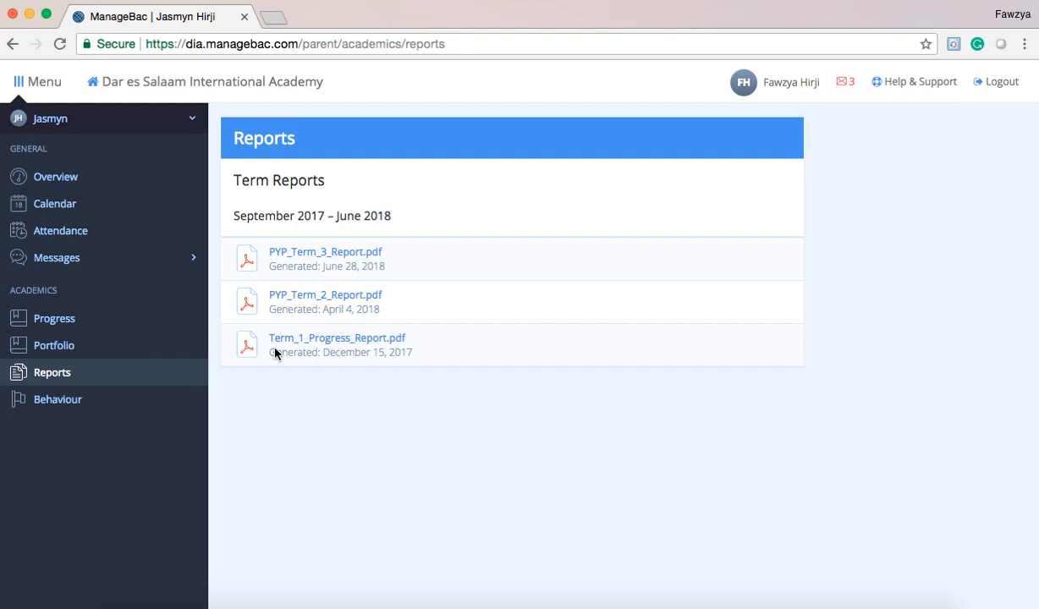
mouse_move(463, 344)
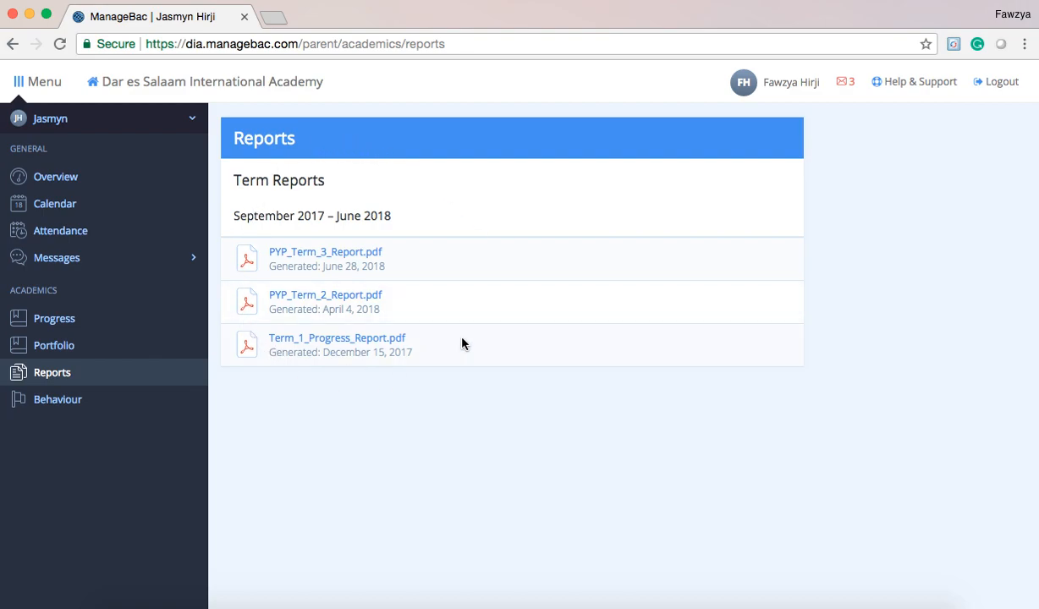
mouse_move(57, 398)
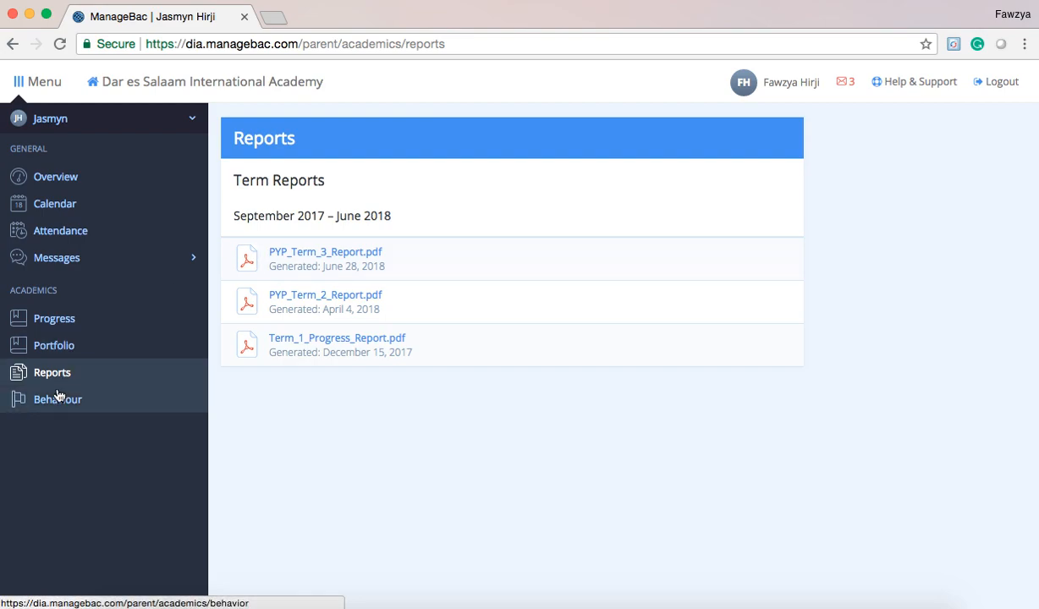